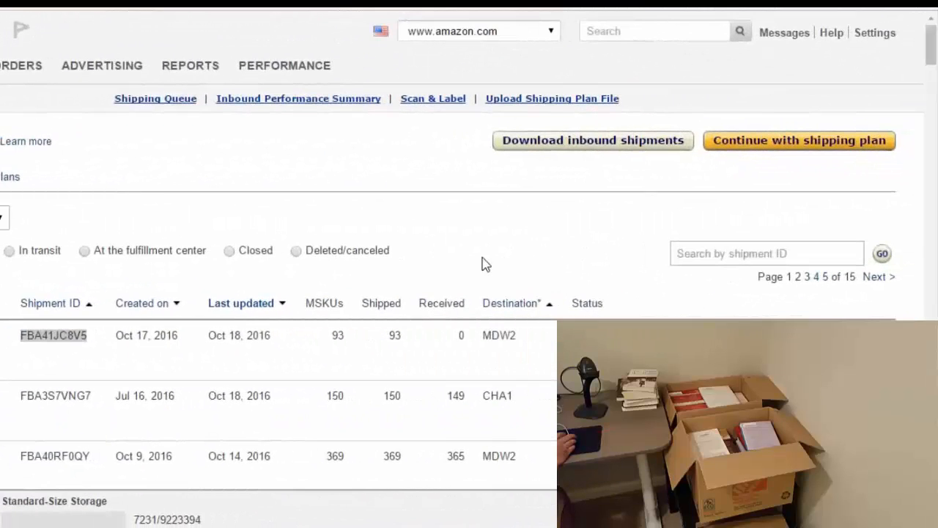
pyautogui.moveTo(310, 366)
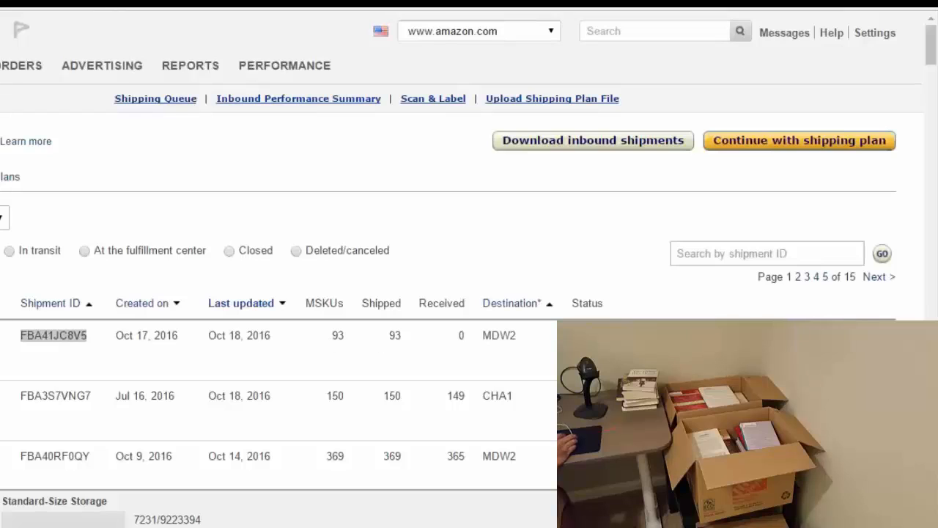
pyautogui.moveTo(398, 335)
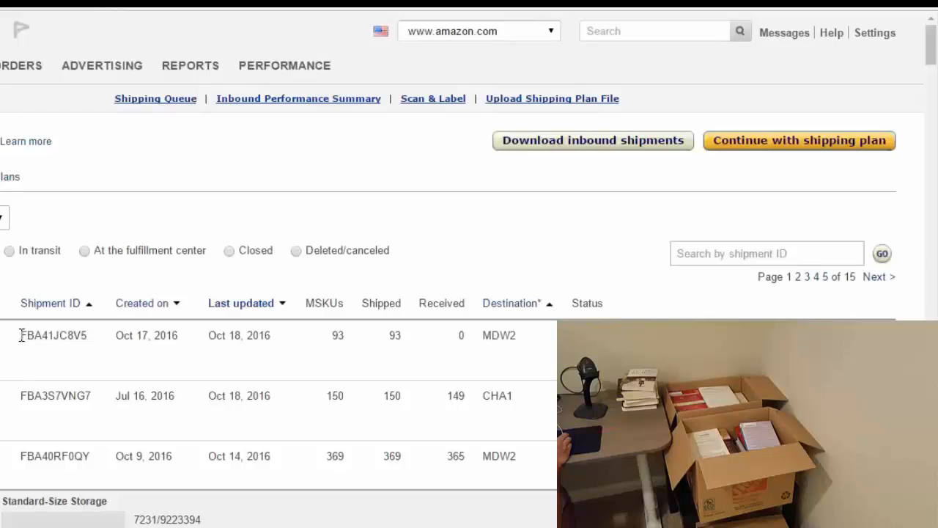
# Select the shipment ID FBA41JC8V5 in the shipping queue before switching to ScanLister
pyautogui.doubleClick(52, 334)
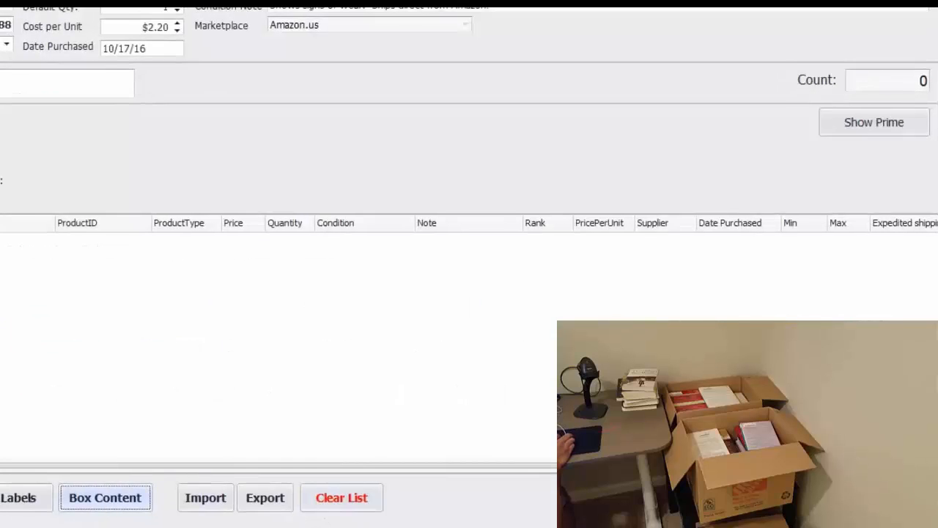
# Show the box contents of shipment FBA41JC8V5, check box 4 and return to box 1
pyautogui.click(106, 497)
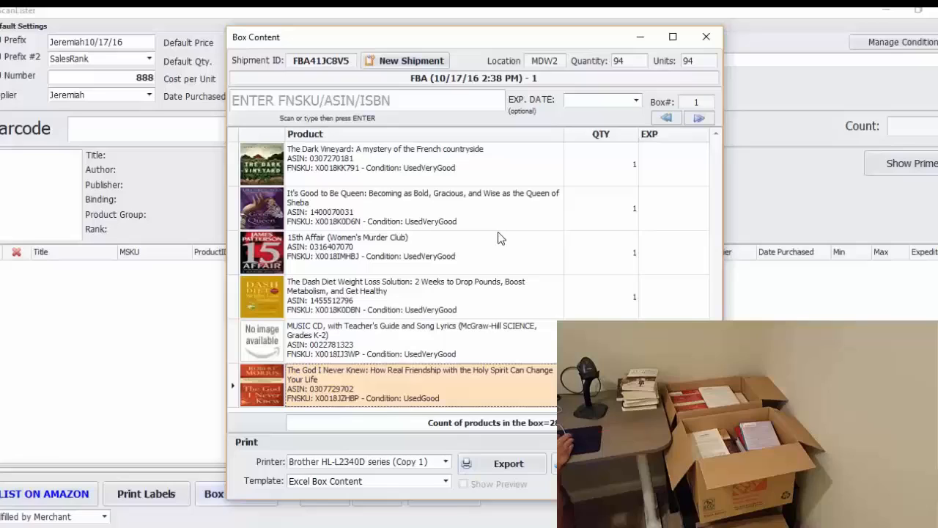
pyautogui.click(349, 100)
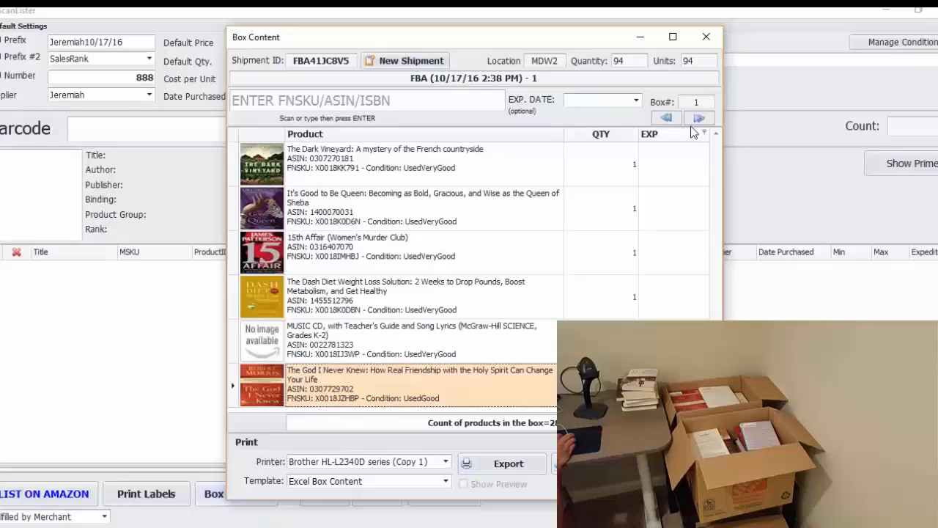
pyautogui.click(698, 117)
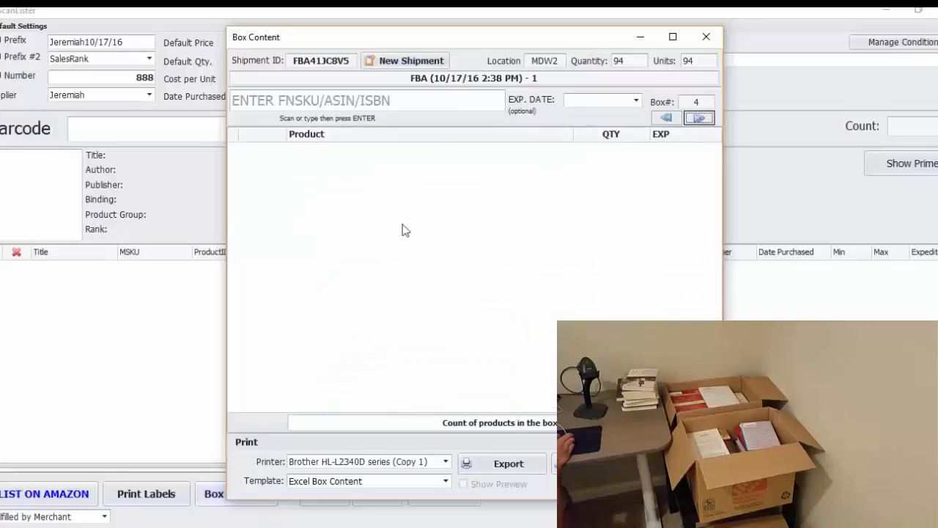
pyautogui.moveTo(673, 130)
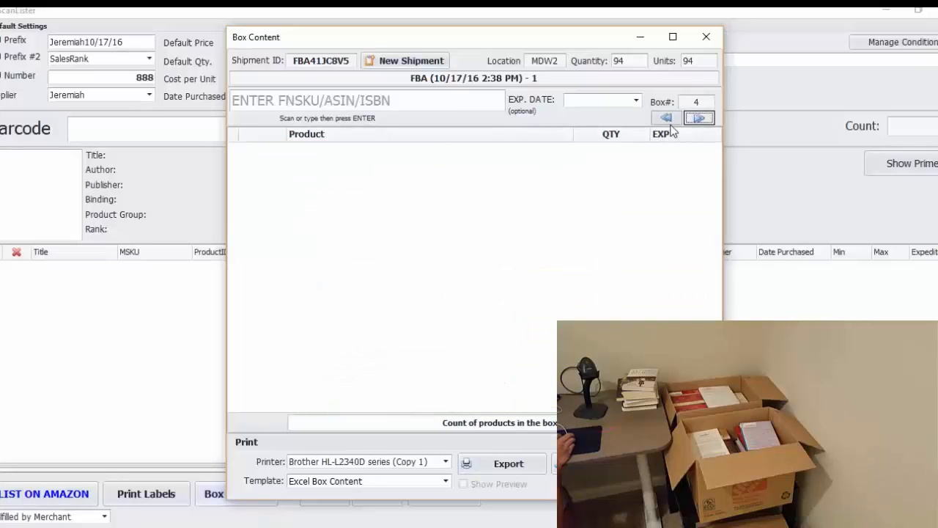
pyautogui.click(666, 117)
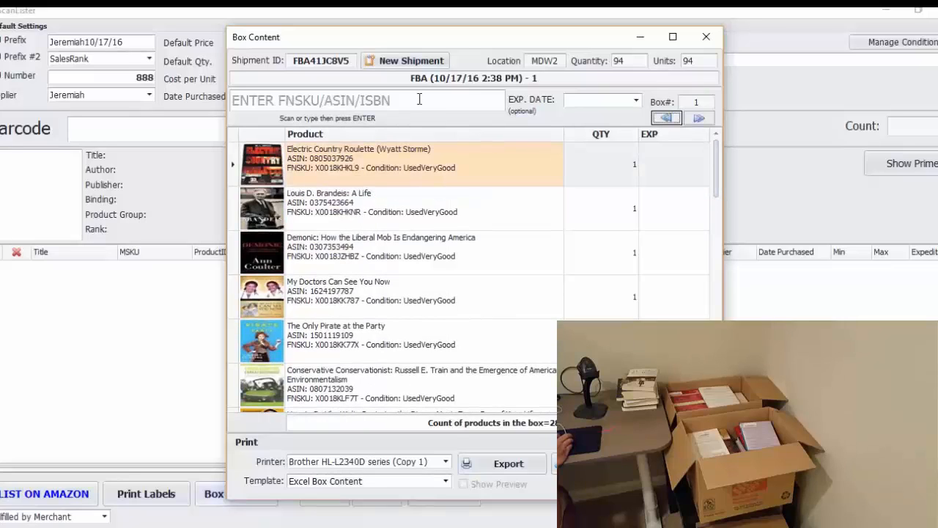
# Scan items into box 1 and FNSKU X0018IJ3Y3 into box 2, then move to box 3
pyautogui.click(367, 100)
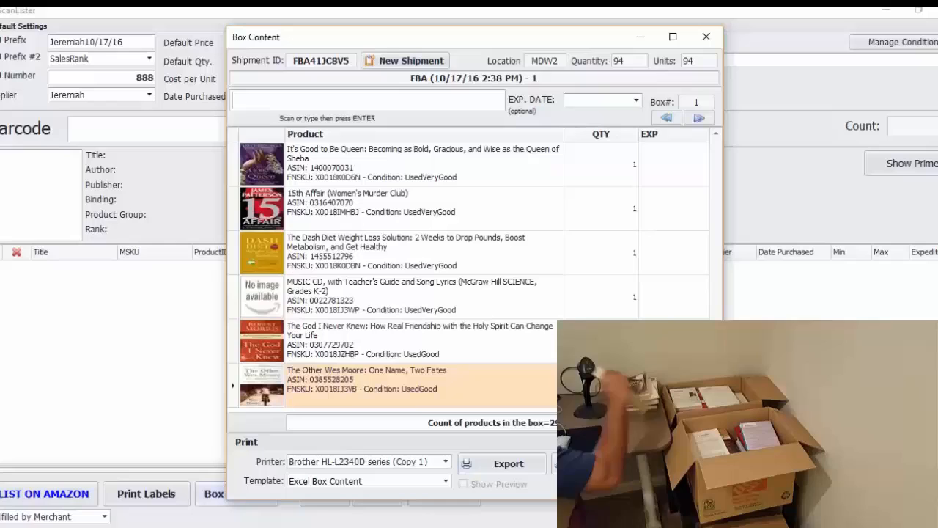
pyautogui.write('X')
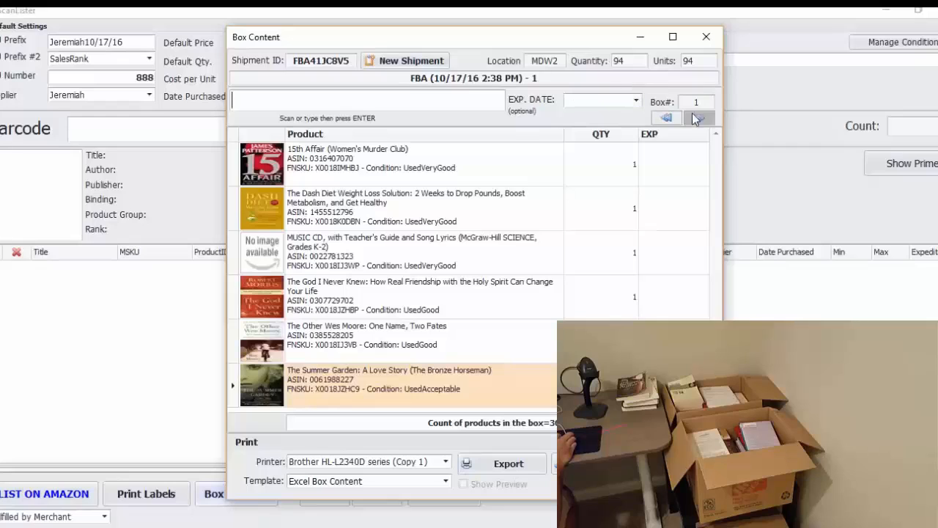
pyautogui.click(697, 117)
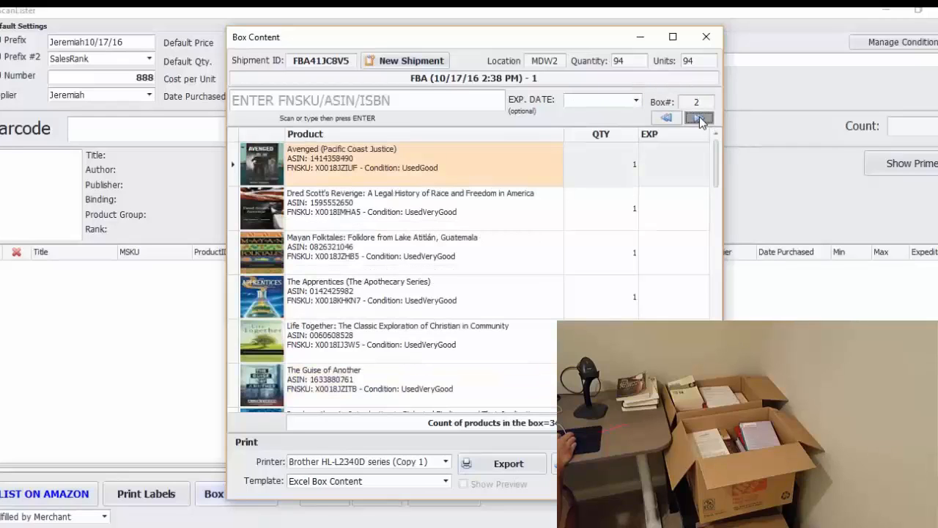
pyautogui.click(698, 117)
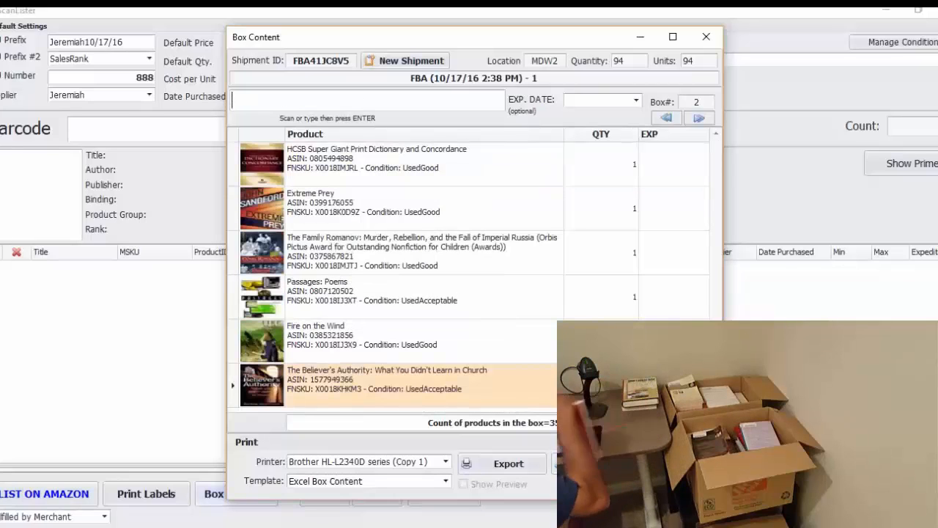
pyautogui.write('X0018IJ3Y3')
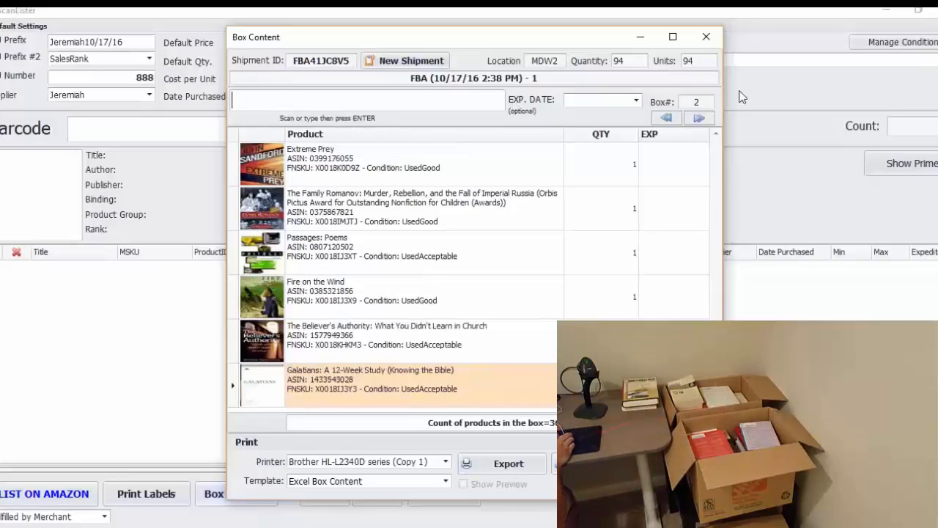
pyautogui.click(698, 118)
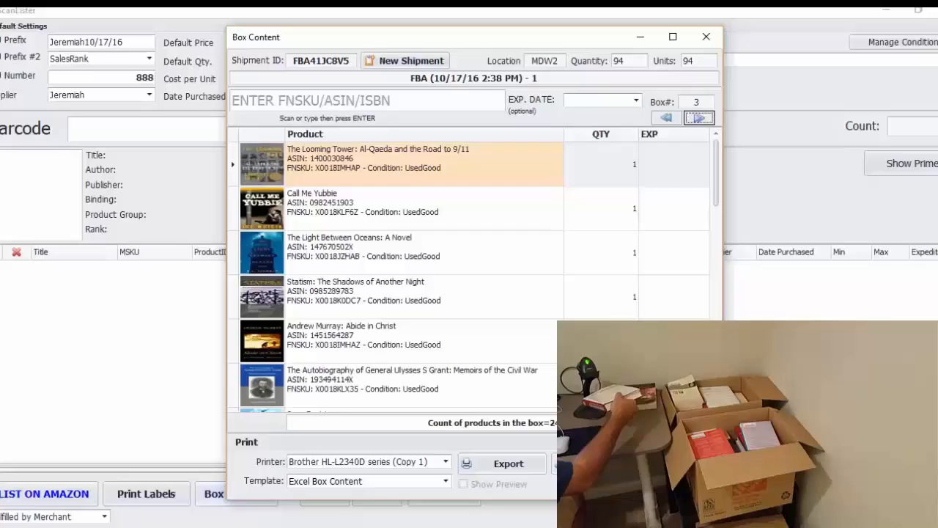
# After finding box 4 empty, scan FNSKU X0018IMJS5 into box 3 and keep its rows undeleted
pyautogui.click(698, 117)
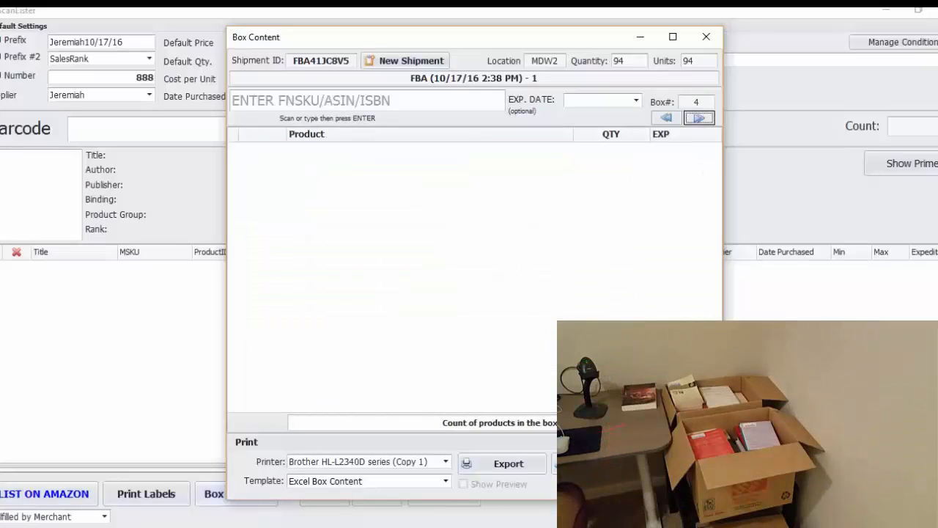
pyautogui.moveTo(622, 164)
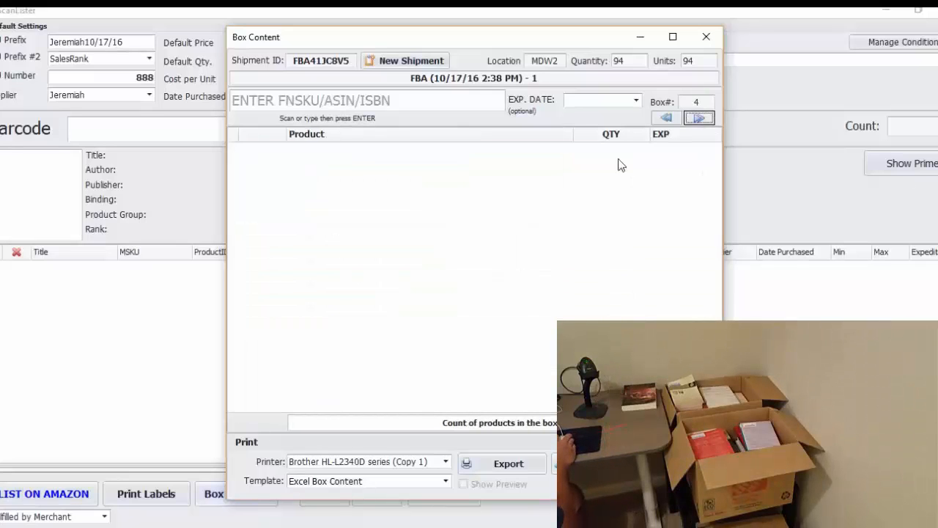
pyautogui.click(665, 117)
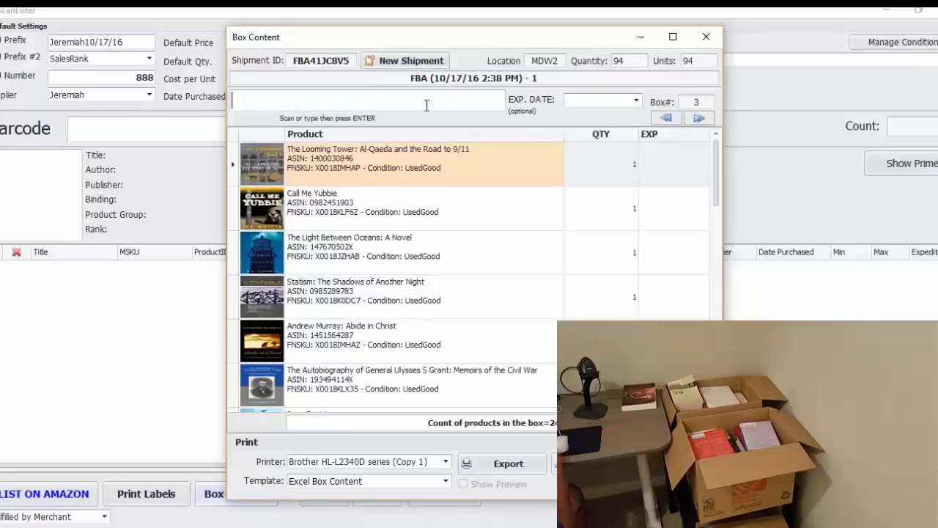
pyautogui.write('X0018IMJS5')
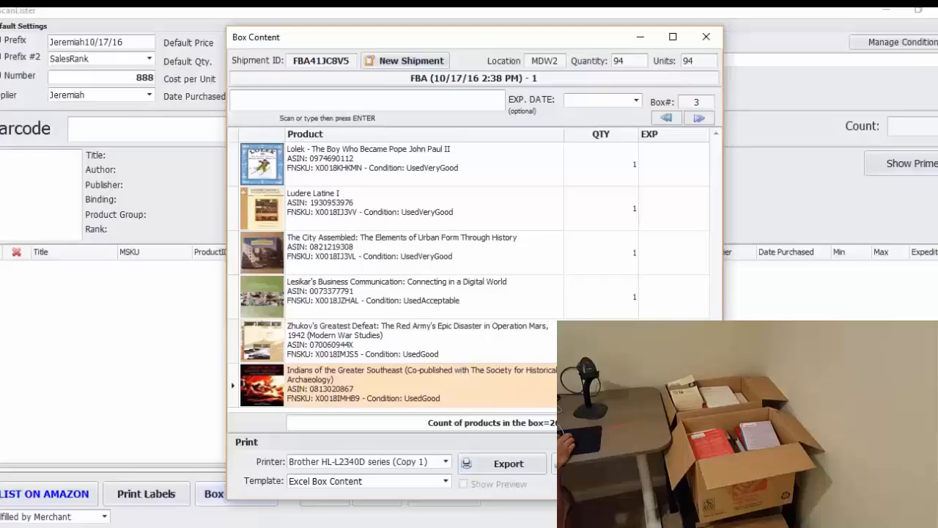
pyautogui.moveTo(412, 384)
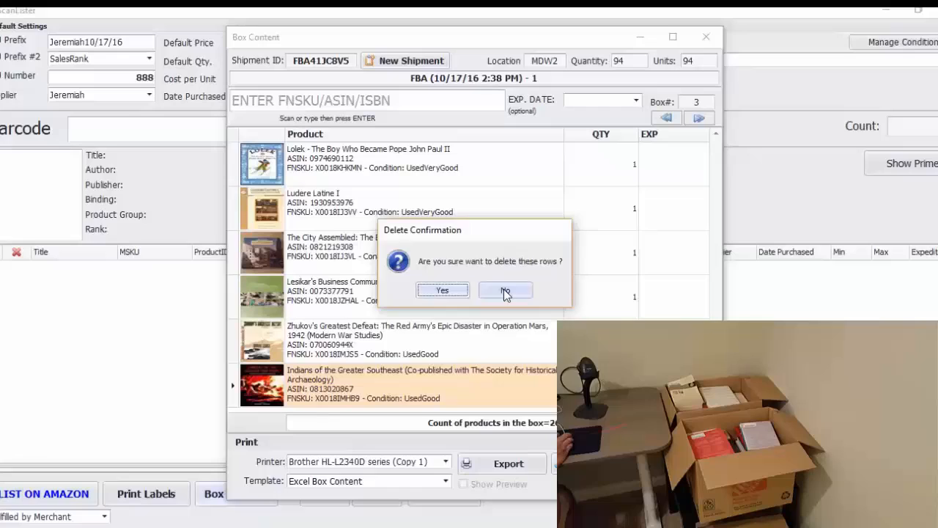
pyautogui.click(505, 290)
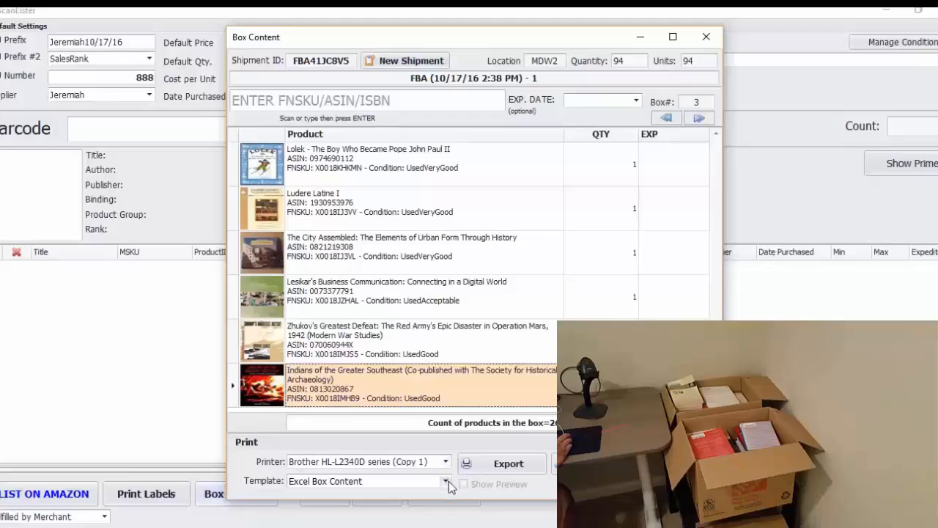
pyautogui.click(364, 481)
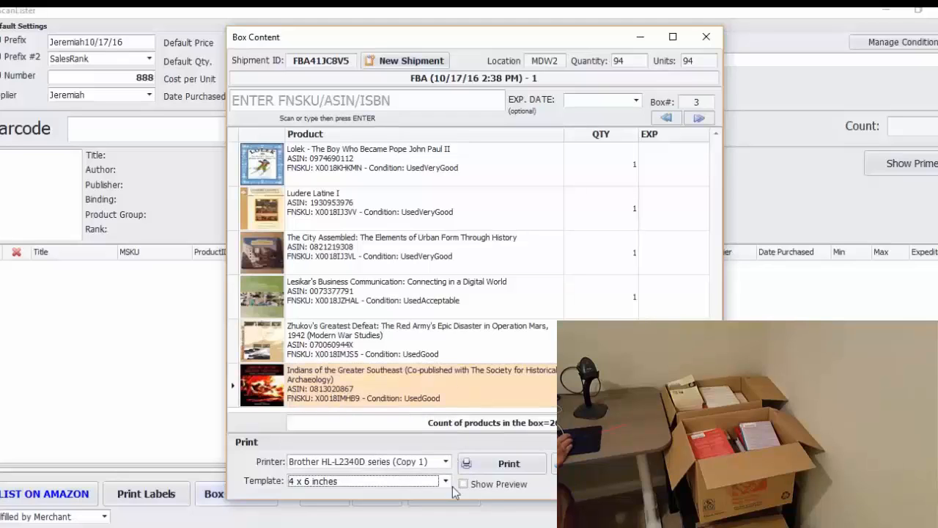
pyautogui.click(445, 480)
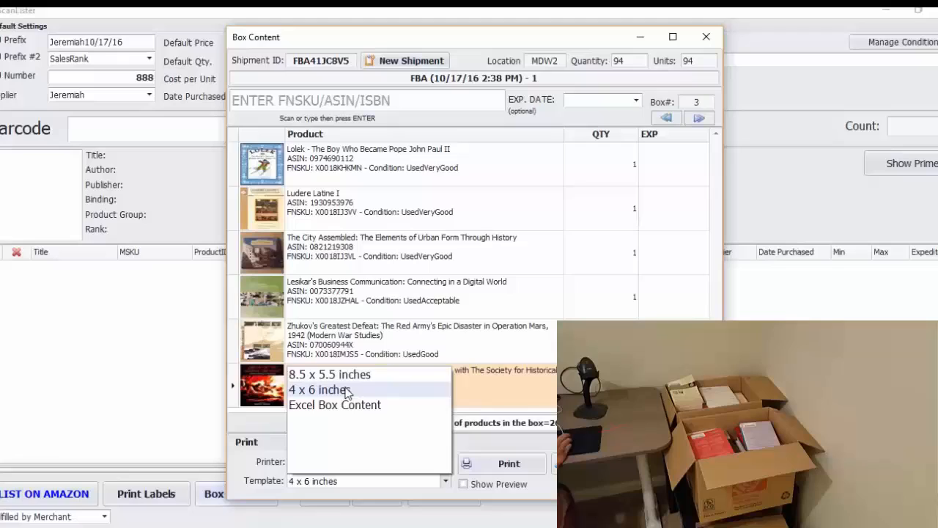
pyautogui.moveTo(349, 411)
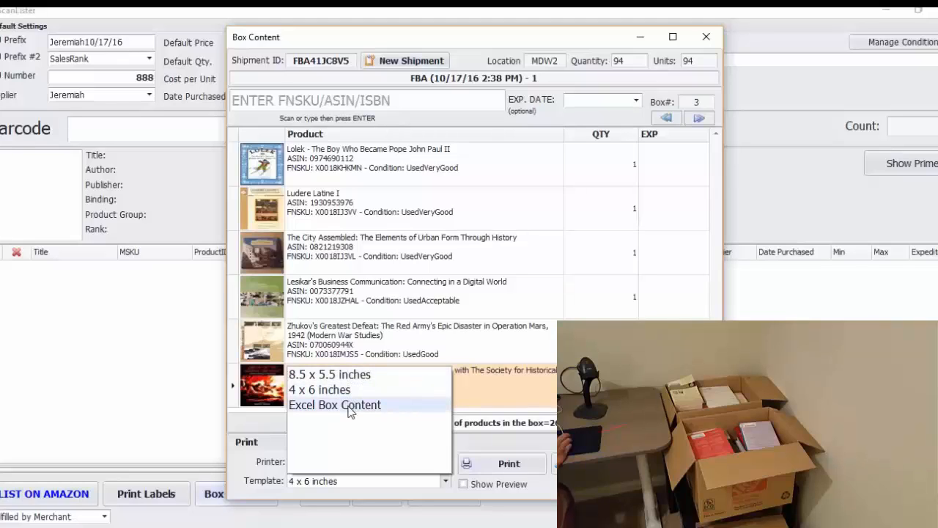
pyautogui.click(334, 404)
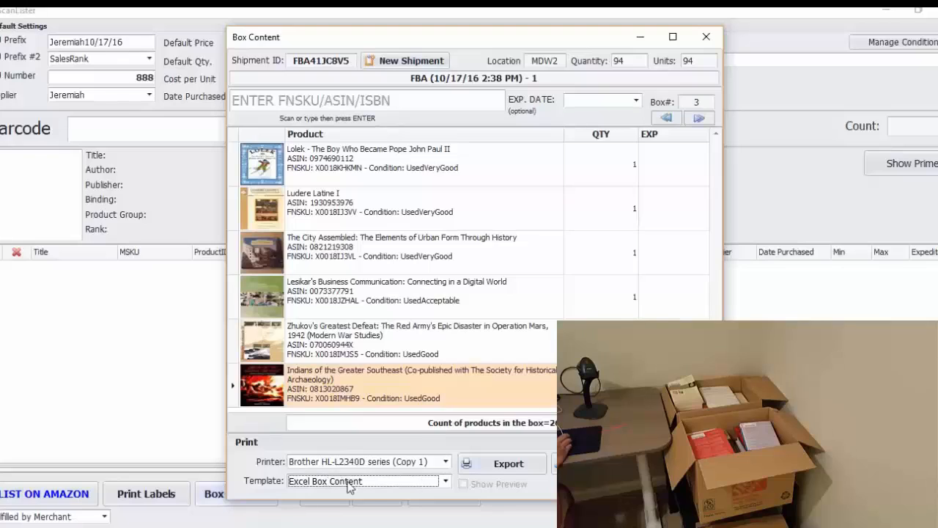
pyautogui.moveTo(372, 489)
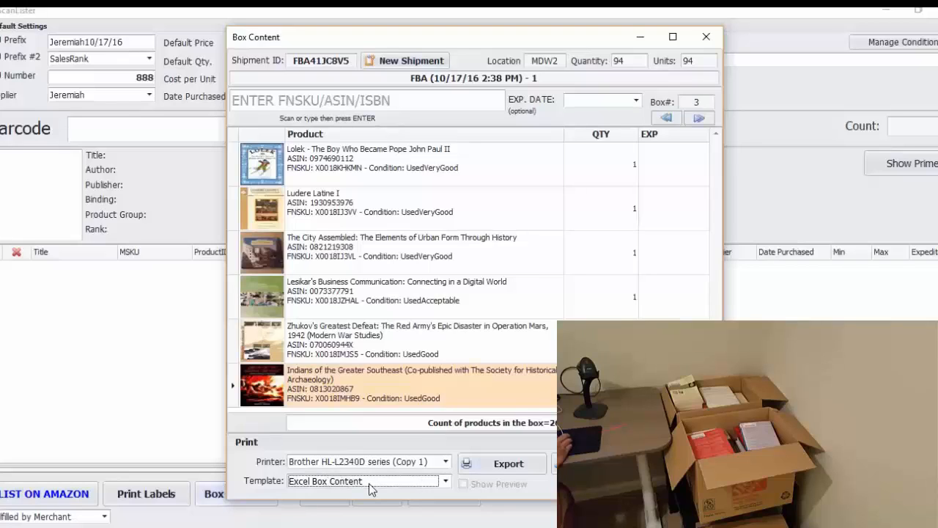
pyautogui.click(507, 464)
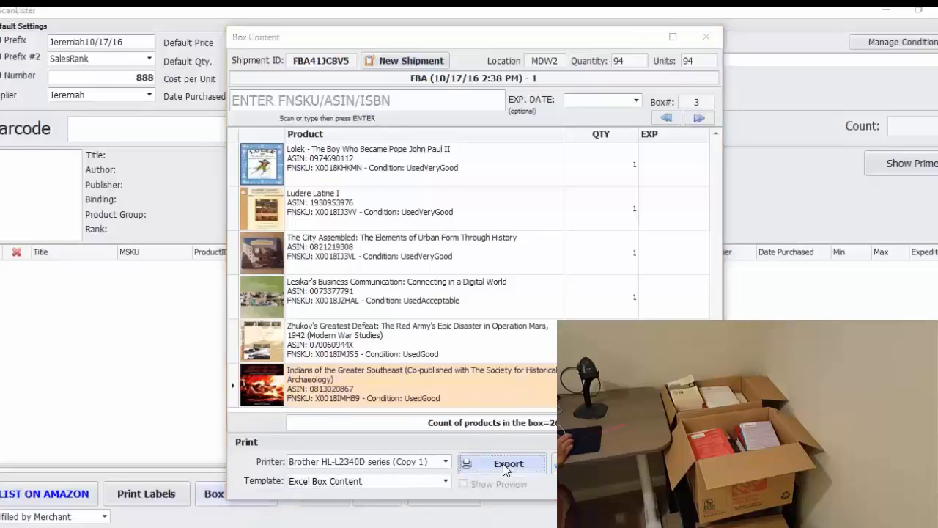
# Export the box contents as box content 10-18.xlsx, replacing the old file, and launch it in Excel
pyautogui.click(501, 463)
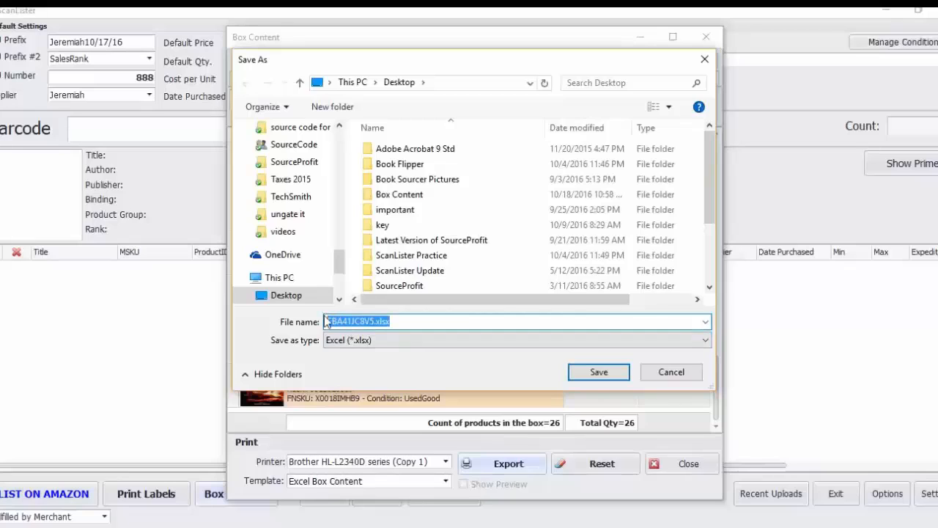
pyautogui.write('box content 10-18')
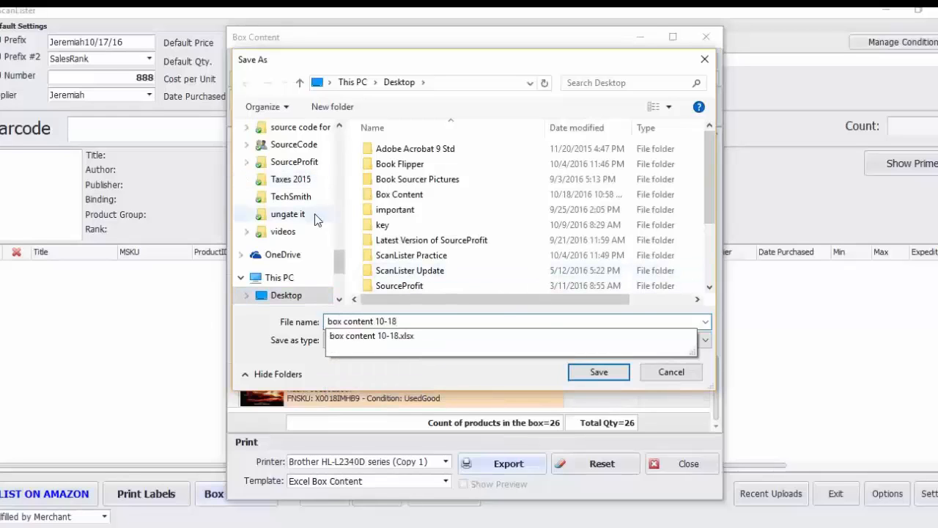
pyautogui.click(598, 372)
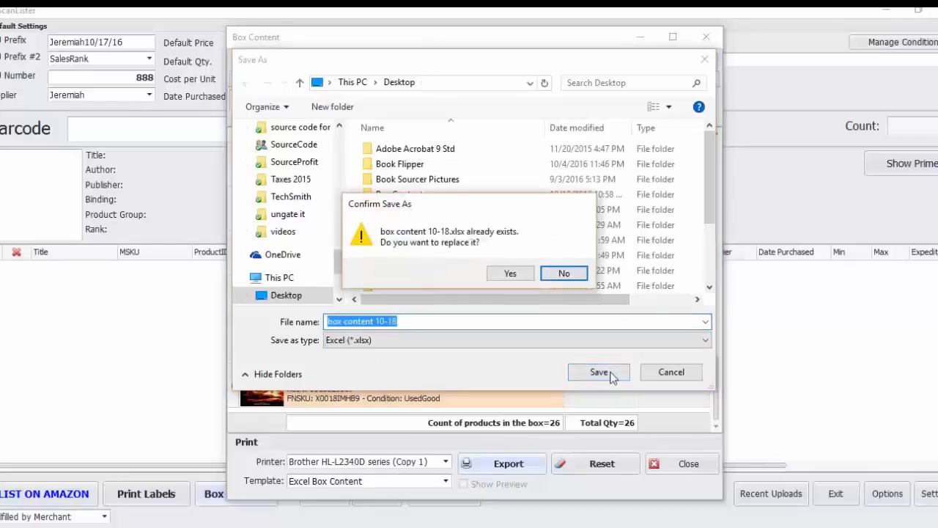
pyautogui.click(510, 272)
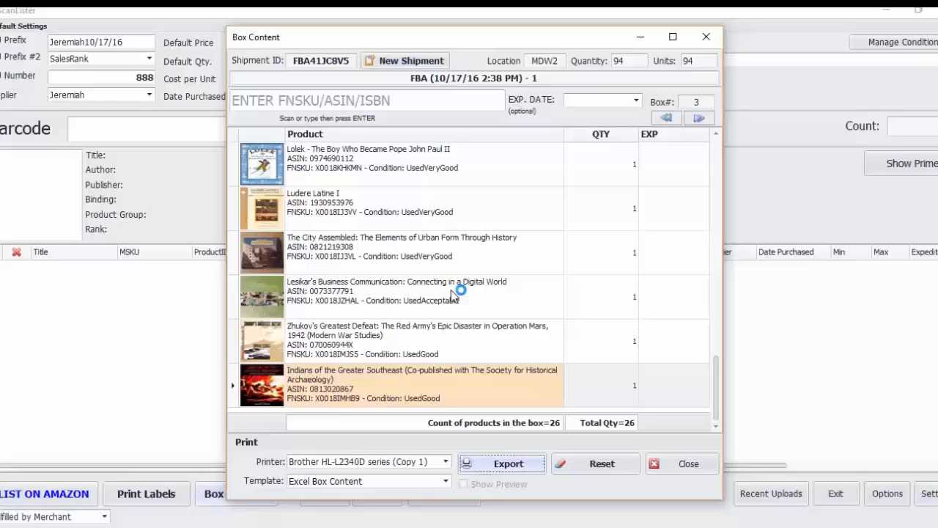
pyautogui.click(502, 463)
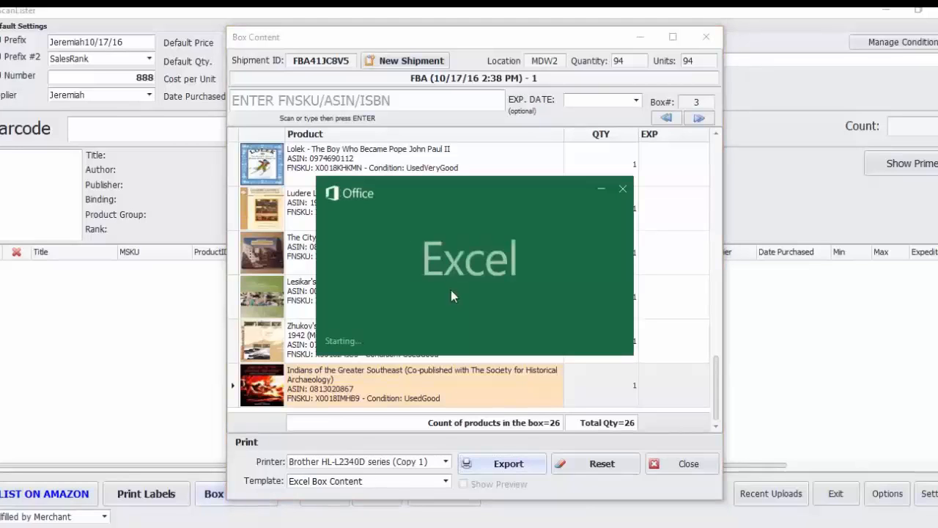
pyautogui.click(501, 463)
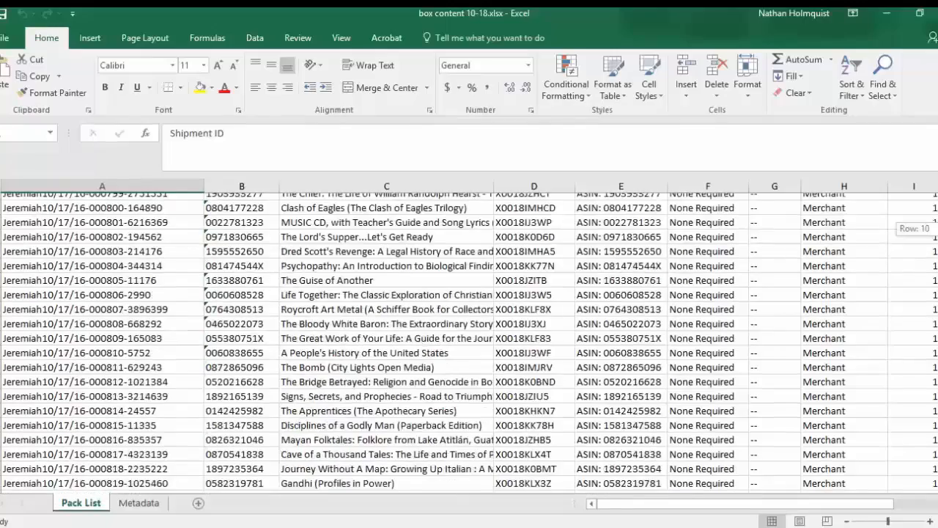
# Scroll the Pack List sheet down to the empty Box 1–3 weight and dimension rows
pyautogui.scroll(-3)
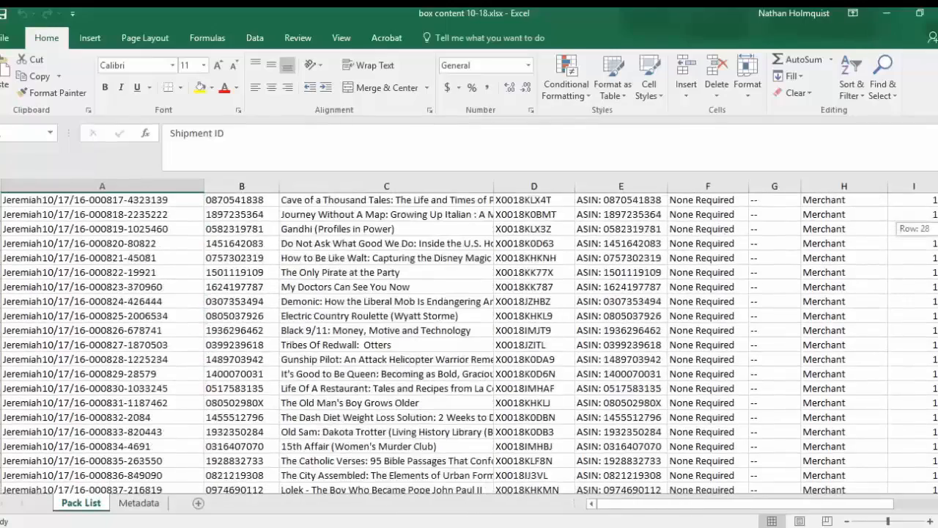
pyautogui.scroll(3)
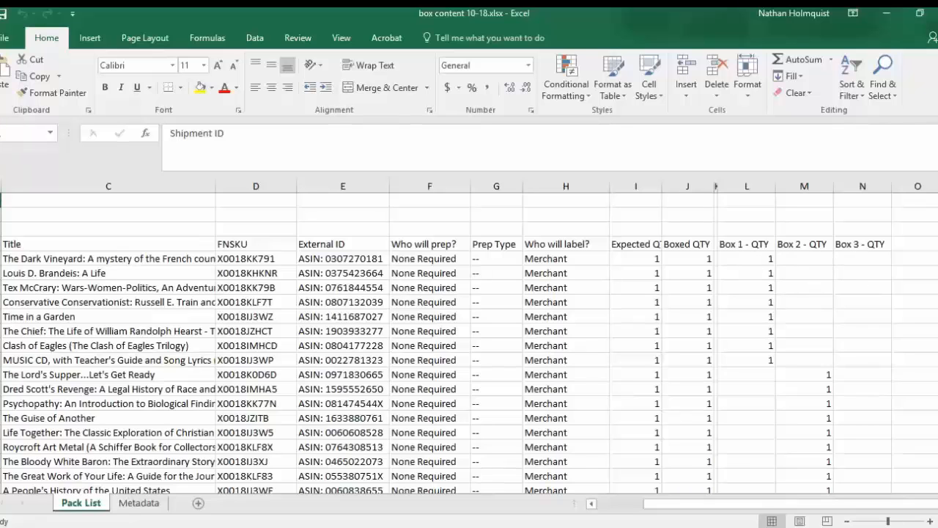
pyautogui.scroll(-3)
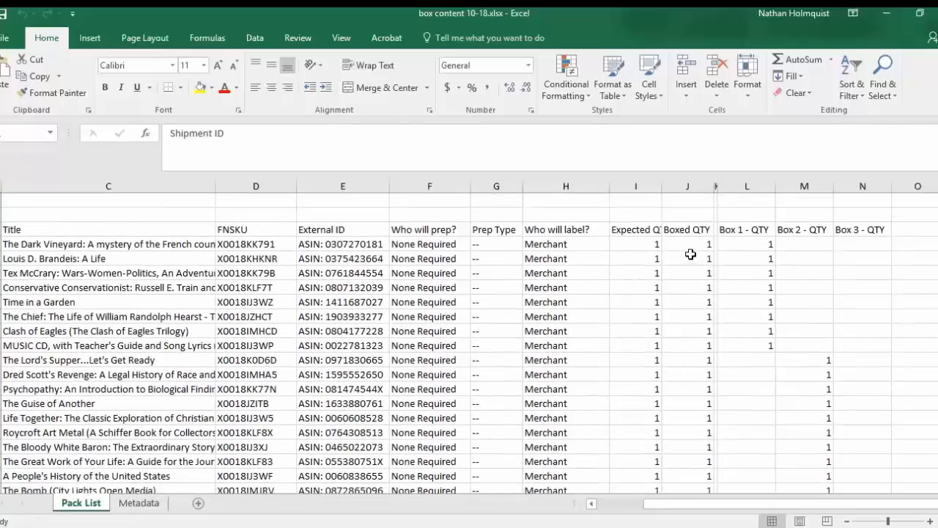
pyautogui.scroll(-3)
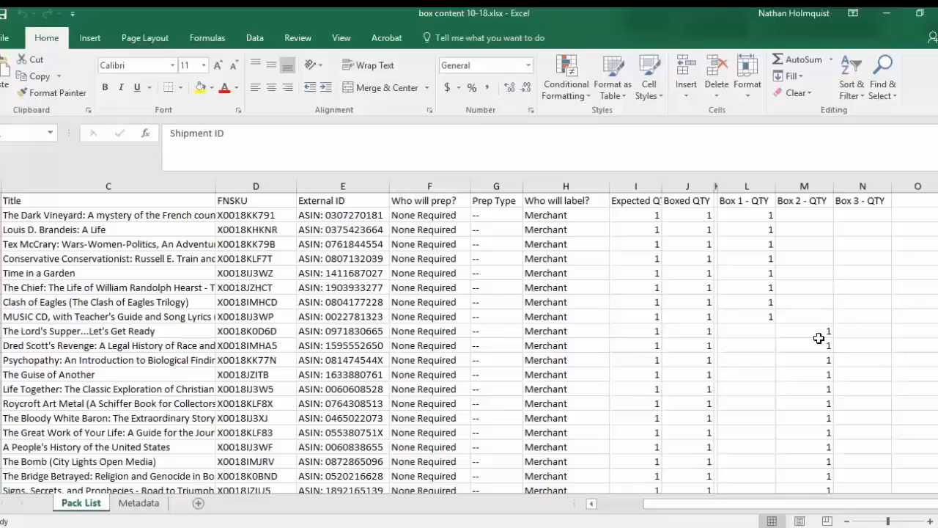
pyautogui.moveTo(813, 332)
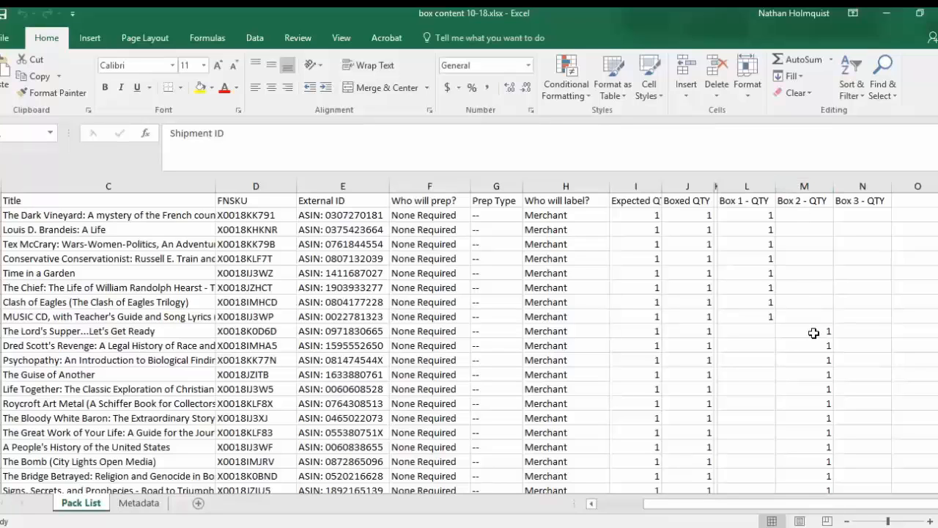
pyautogui.scroll(-3)
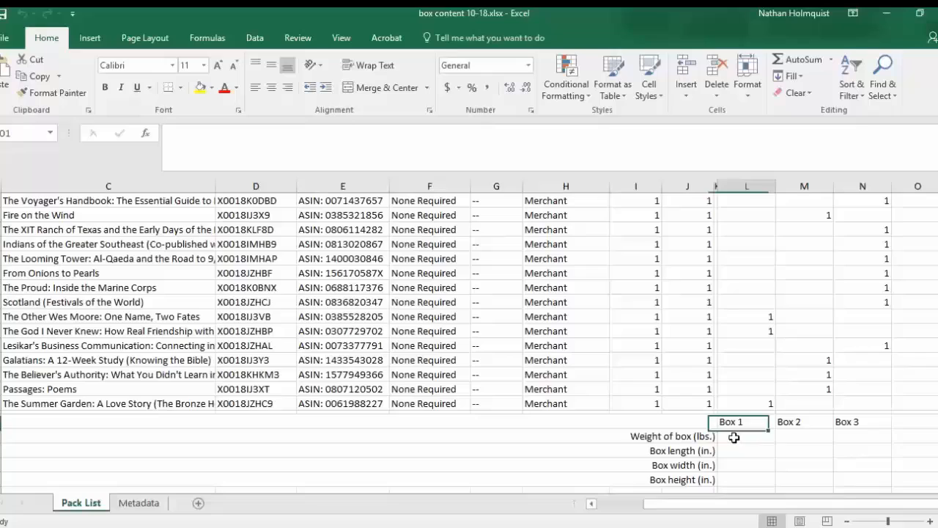
# Enter a box weight of 50 lbs for Box 1, Box 2 and Box 3
pyautogui.click(746, 437)
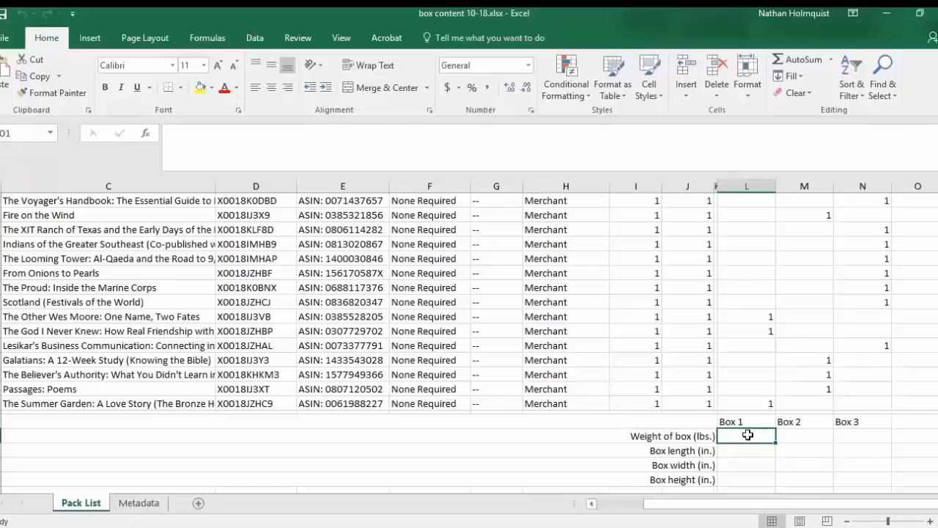
pyautogui.write('50')
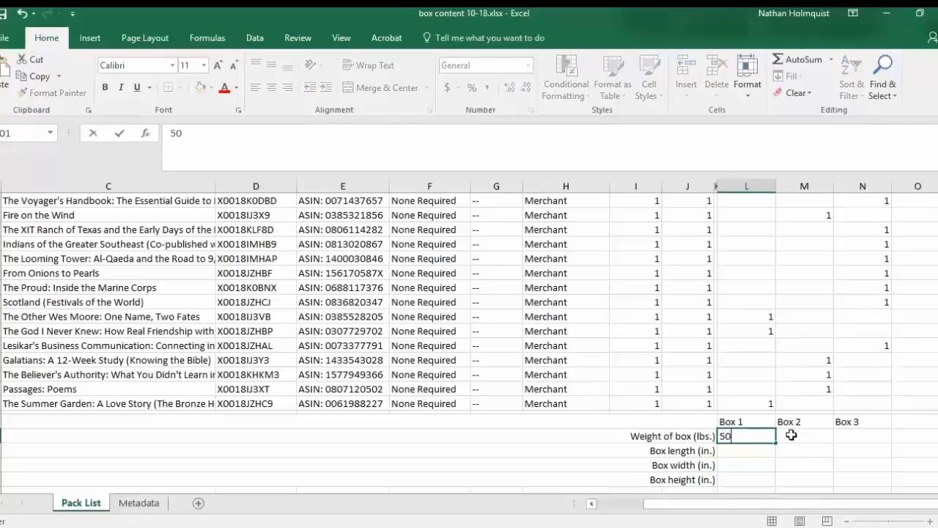
pyautogui.write('50')
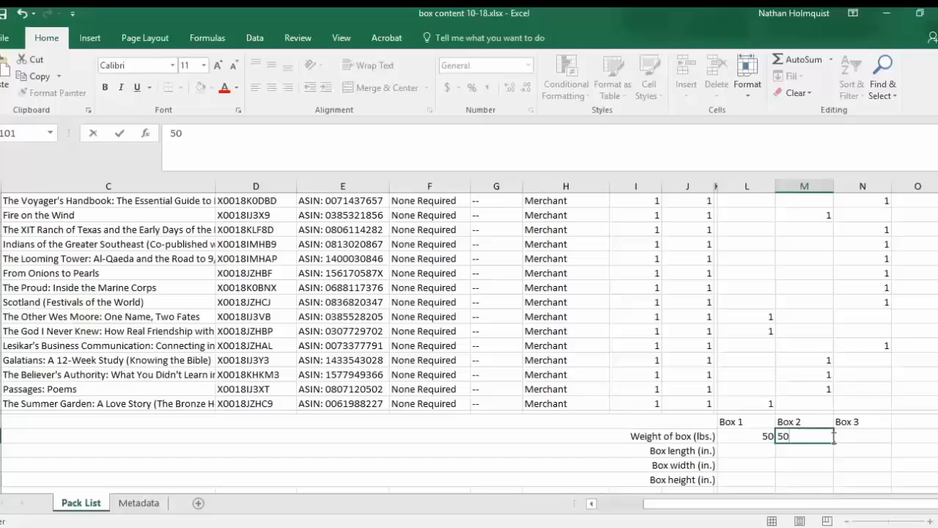
pyautogui.write('5')
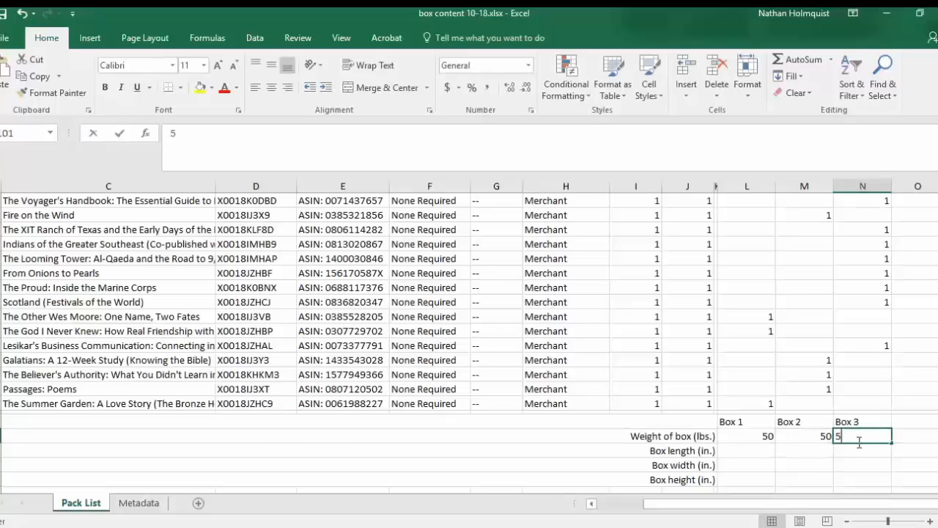
pyautogui.write('0')
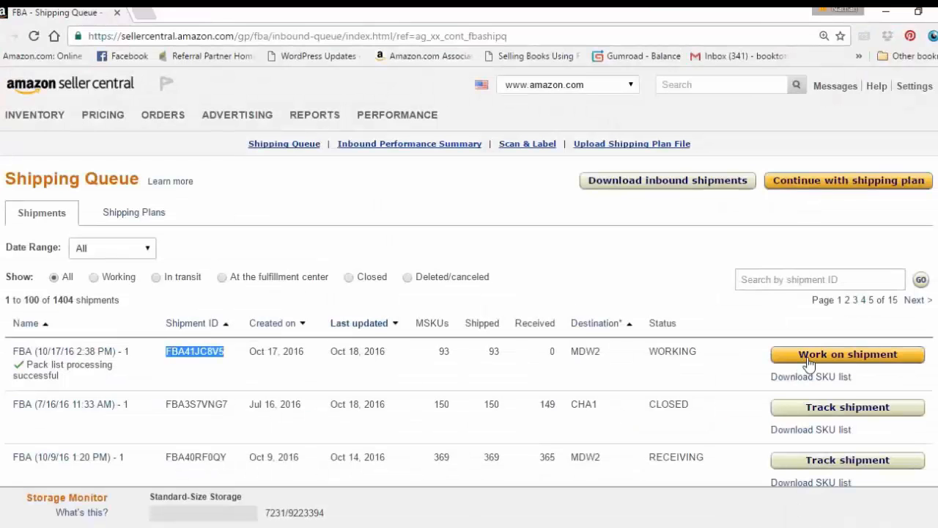
# Resume work on shipment FBA41JC8V5 and scroll to section 3, Shipment packing
pyautogui.click(847, 353)
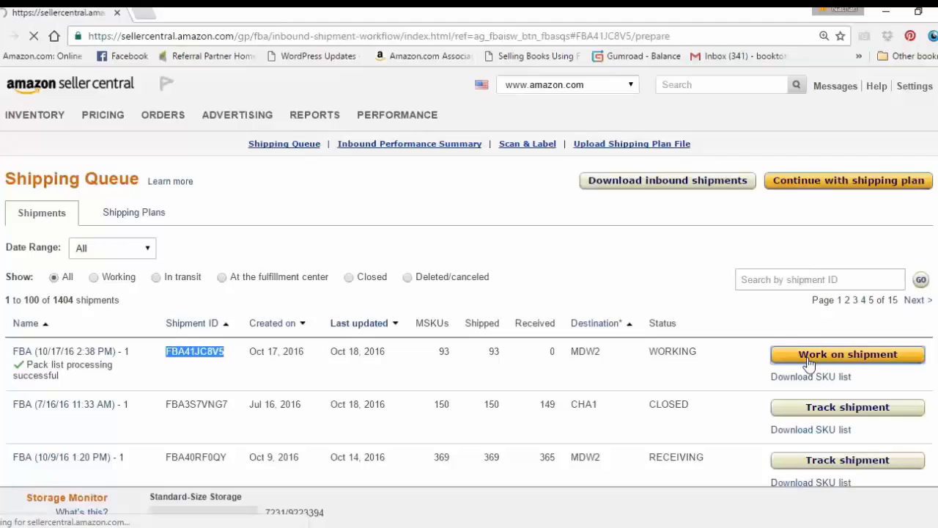
pyautogui.click(847, 353)
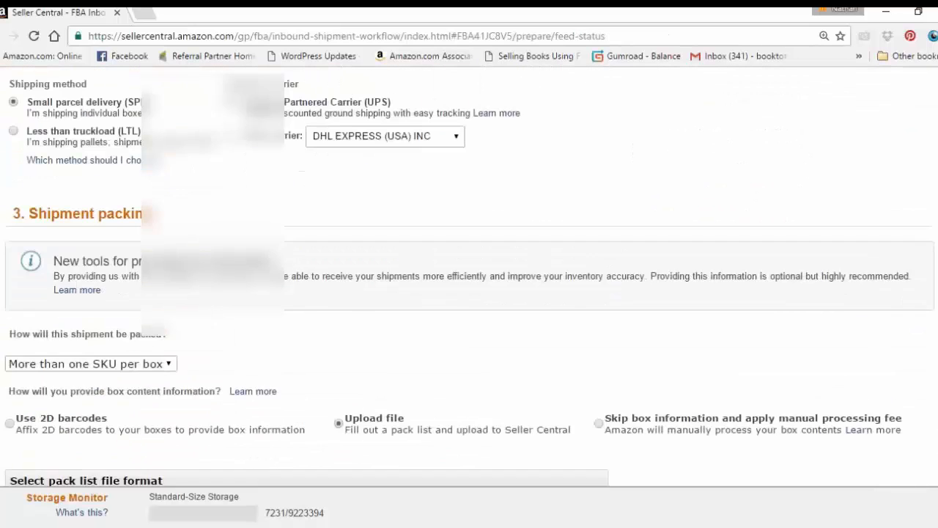
pyautogui.scroll(-3)
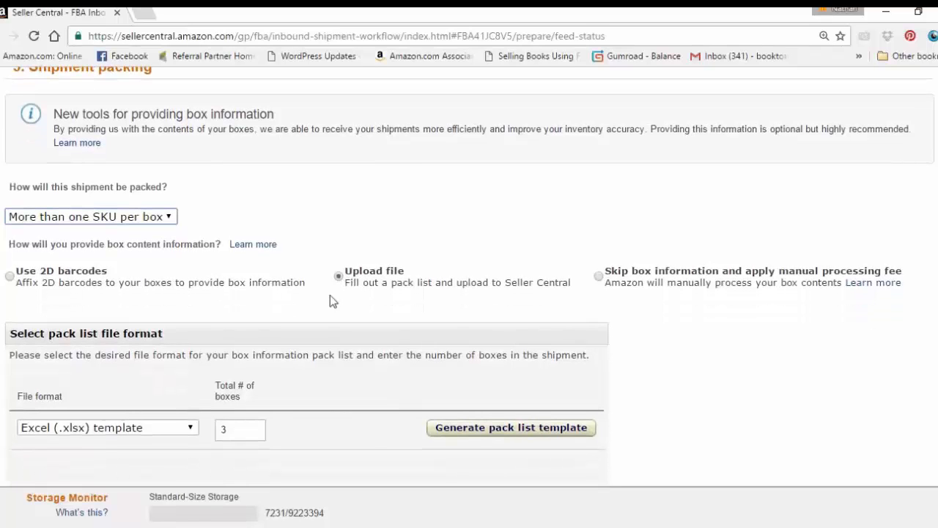
pyautogui.moveTo(524, 293)
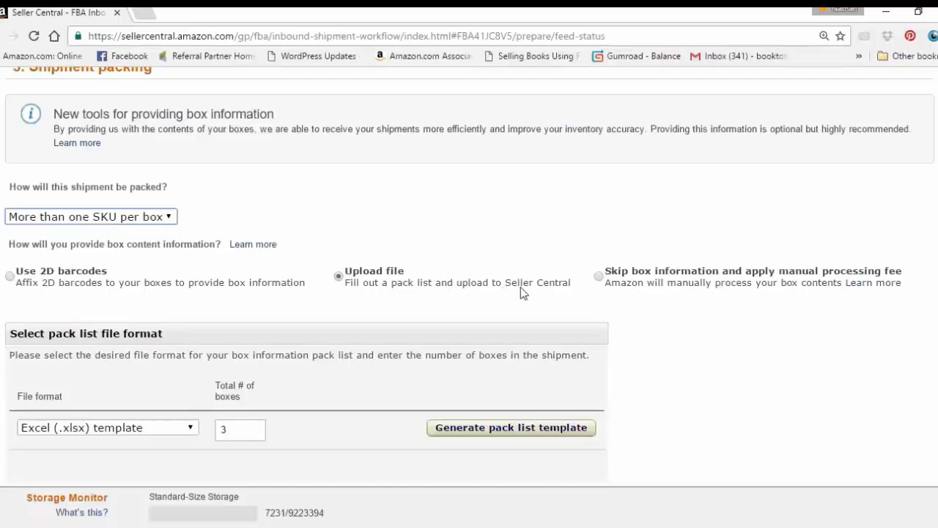
pyautogui.scroll(-3)
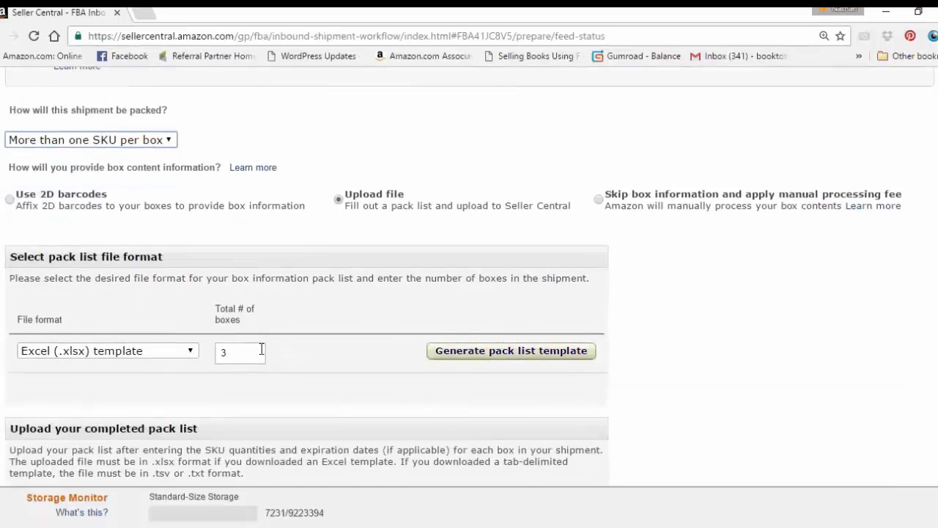
# Set the total number of boxes to 3 and generate the FBA41JC8V5.xlsx pack list template
pyautogui.click(241, 352)
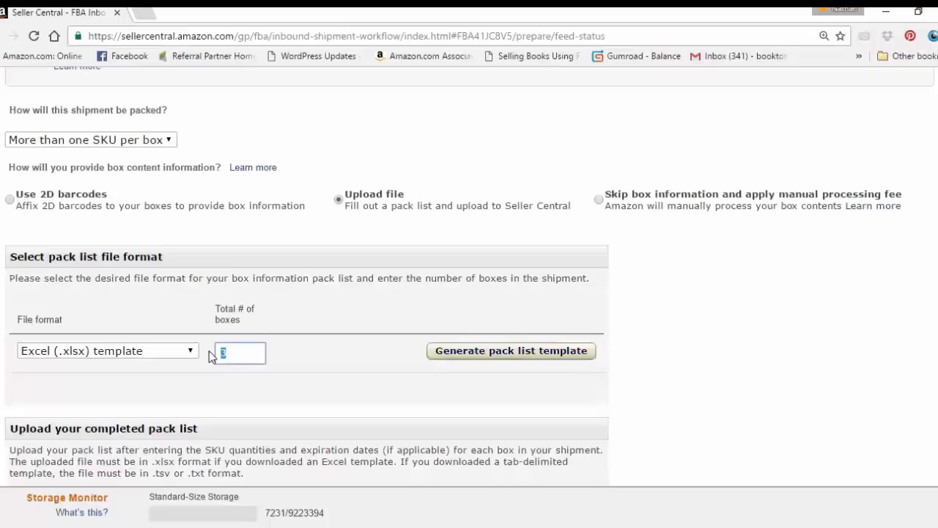
pyautogui.write('3')
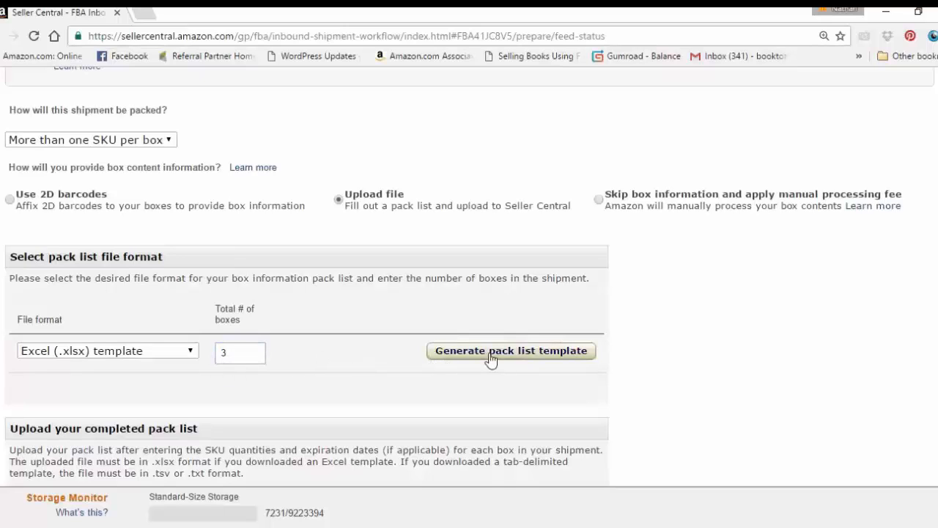
pyautogui.click(510, 351)
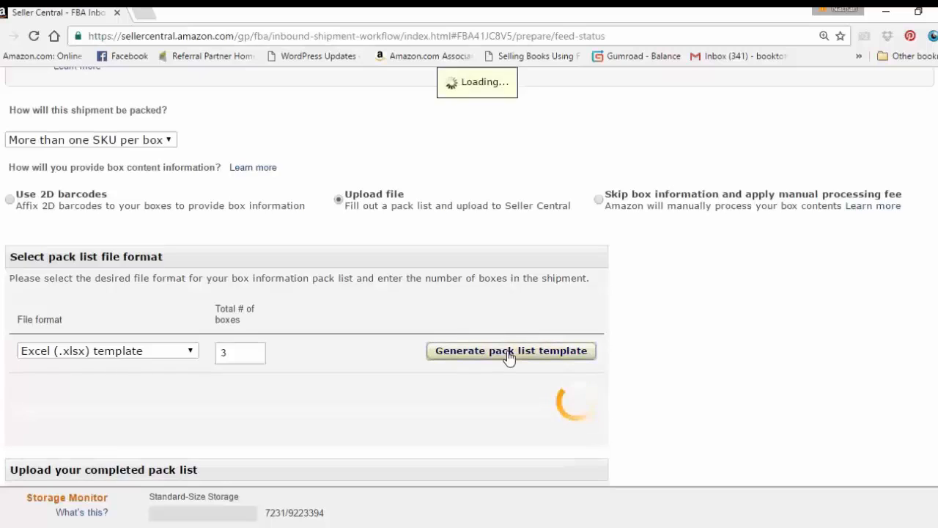
pyautogui.click(511, 350)
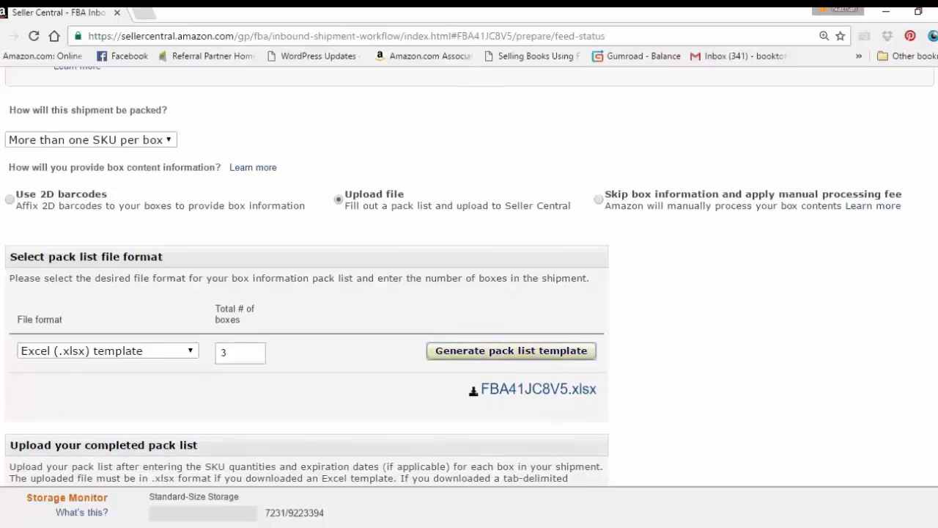
pyautogui.scroll(-3)
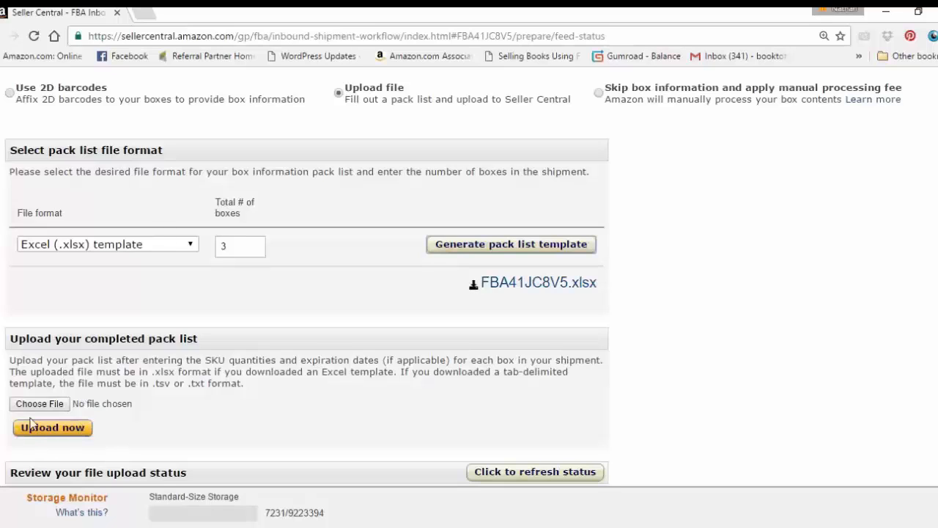
pyautogui.moveTo(40, 403)
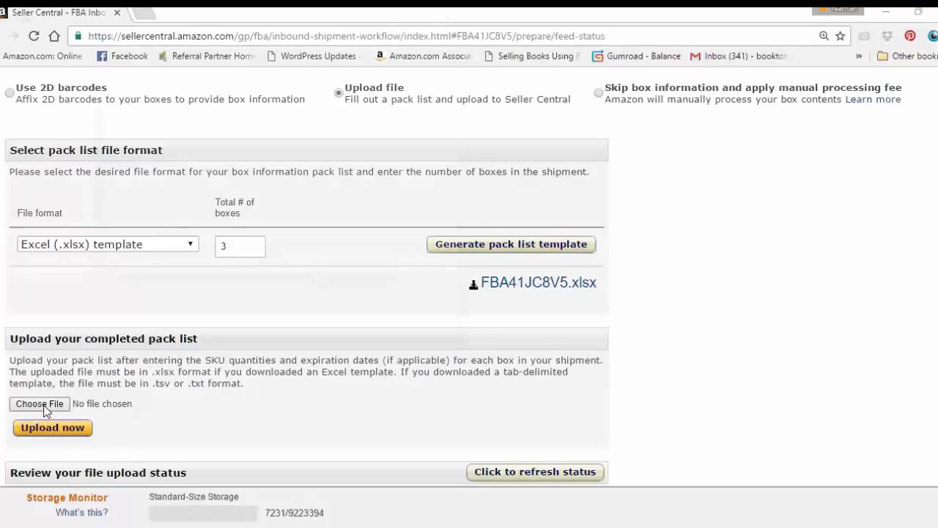
# Choose box content 10-18.xlsx from the Desktop and upload it to the shipment
pyautogui.click(38, 403)
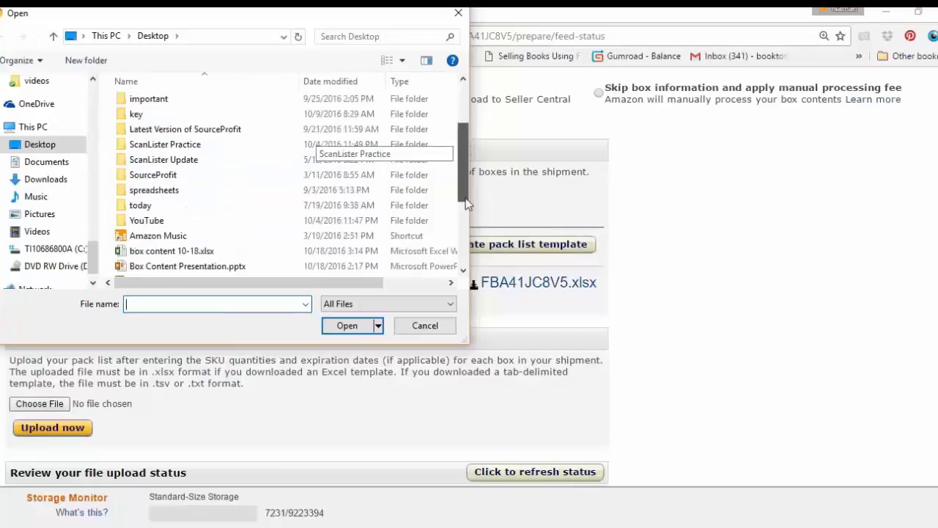
pyautogui.scroll(-3)
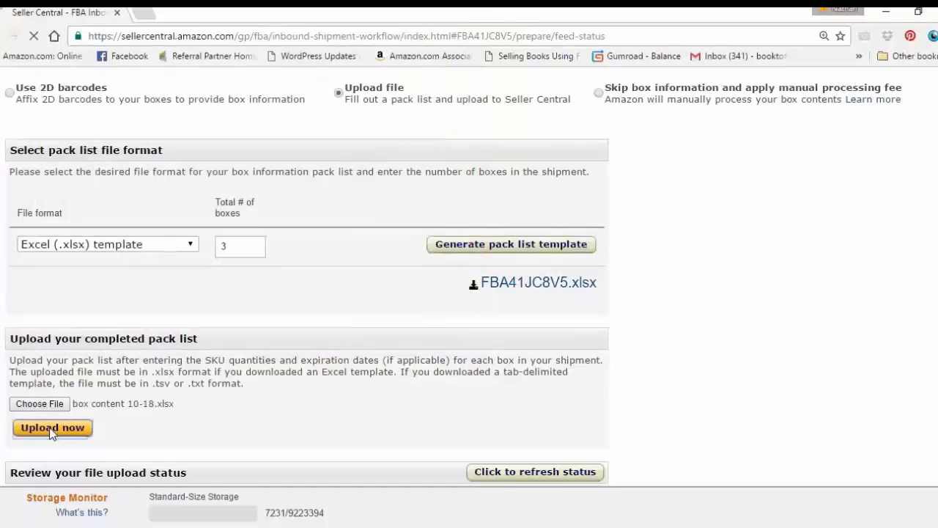
pyautogui.click(52, 428)
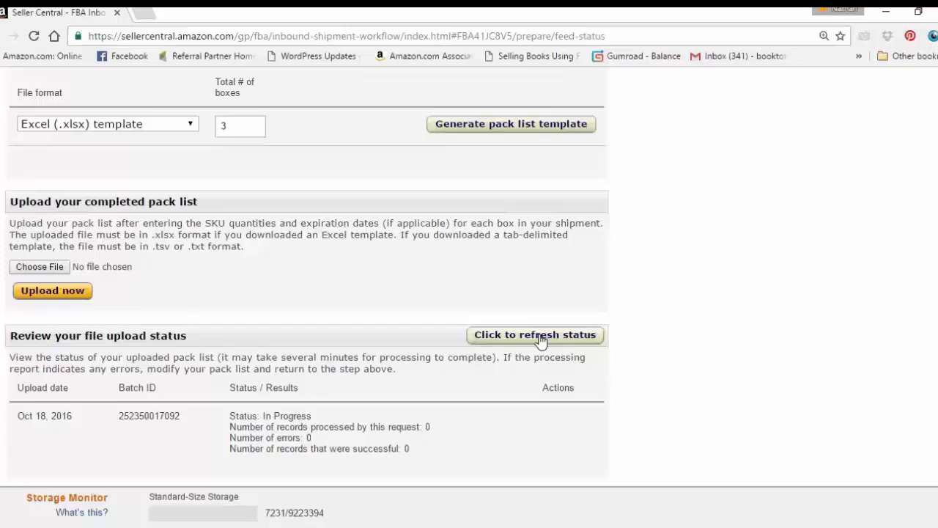
# Refresh the pack list upload status to Done (94 successful, 0 errors) and review shipping charges: 3 boxes, 150 lb
pyautogui.click(535, 334)
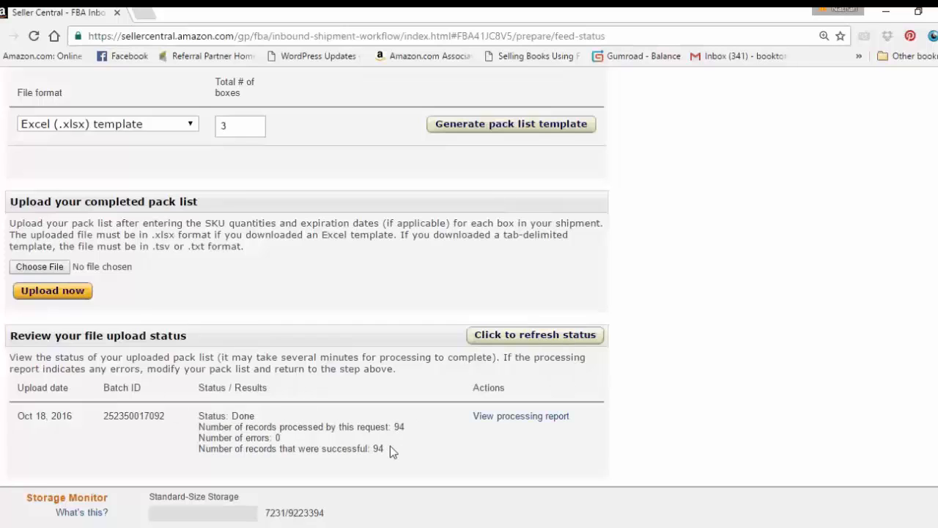
pyautogui.scroll(-3)
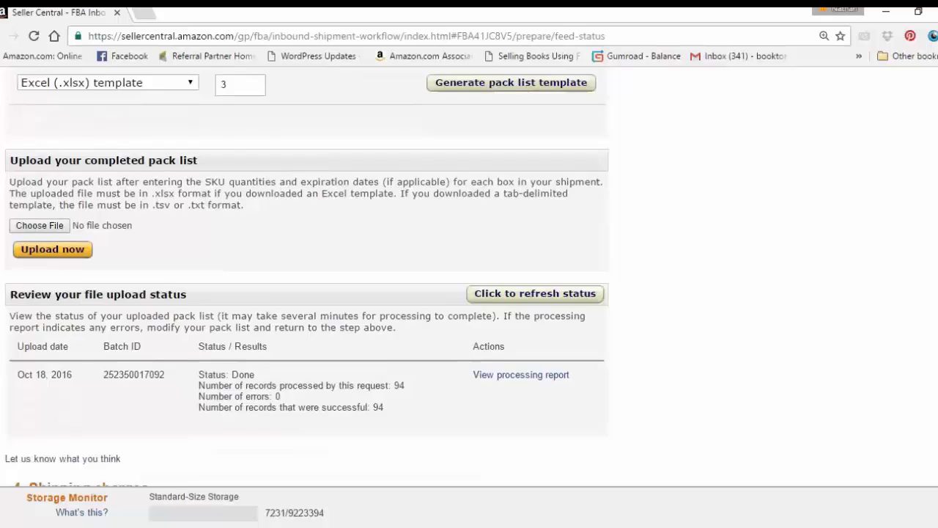
pyautogui.scroll(-3)
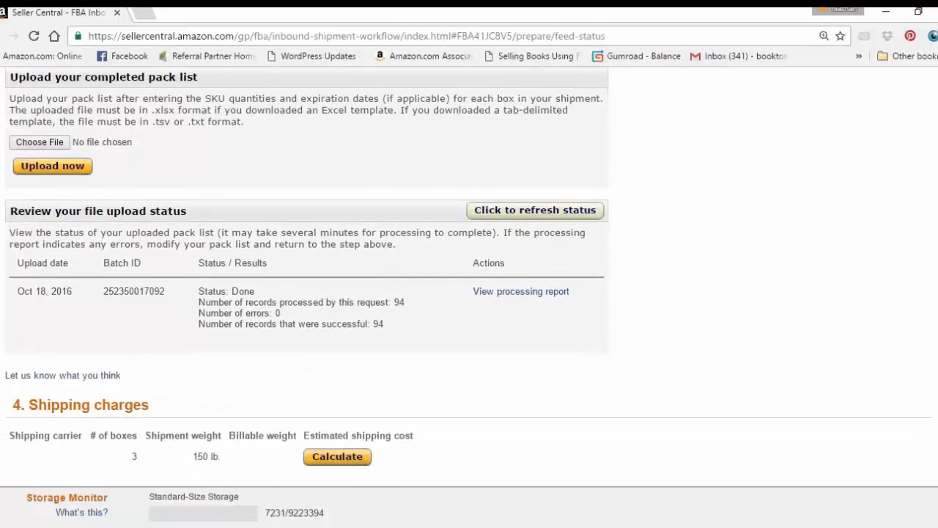
pyautogui.scroll(-3)
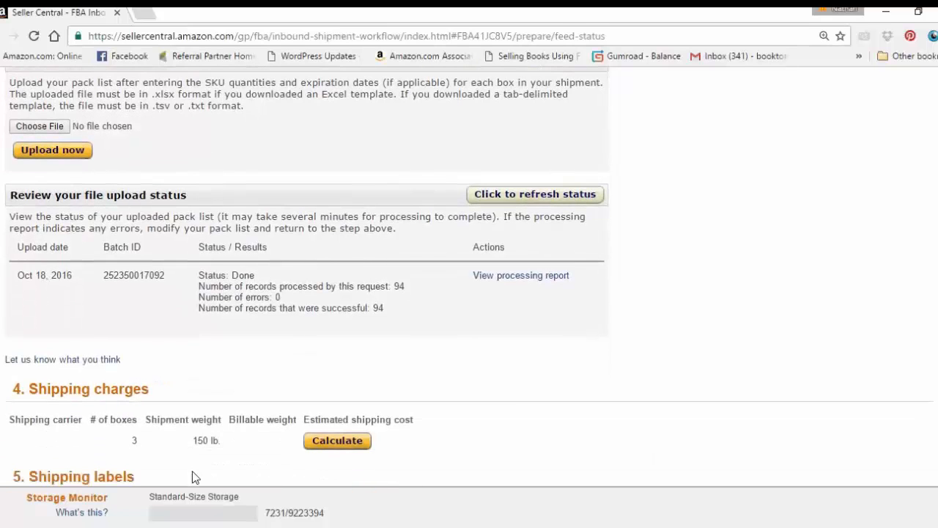
pyautogui.moveTo(153, 449)
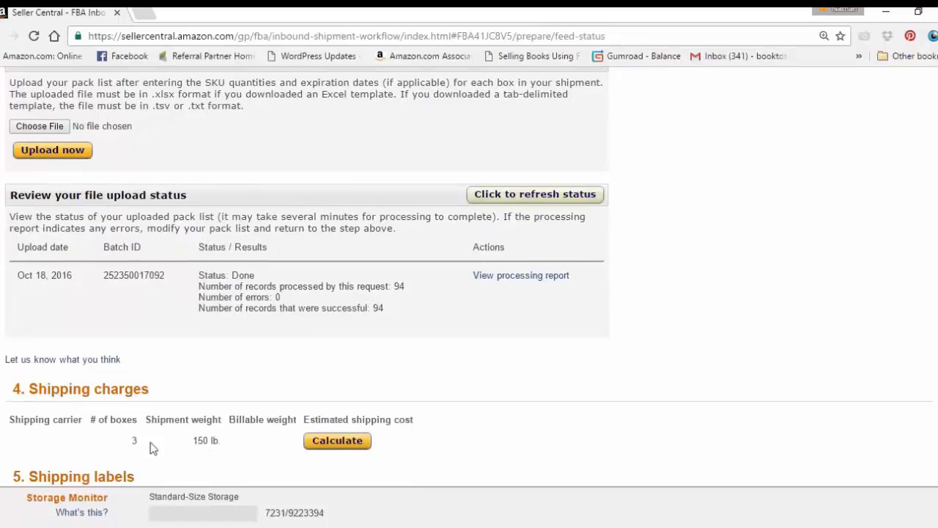